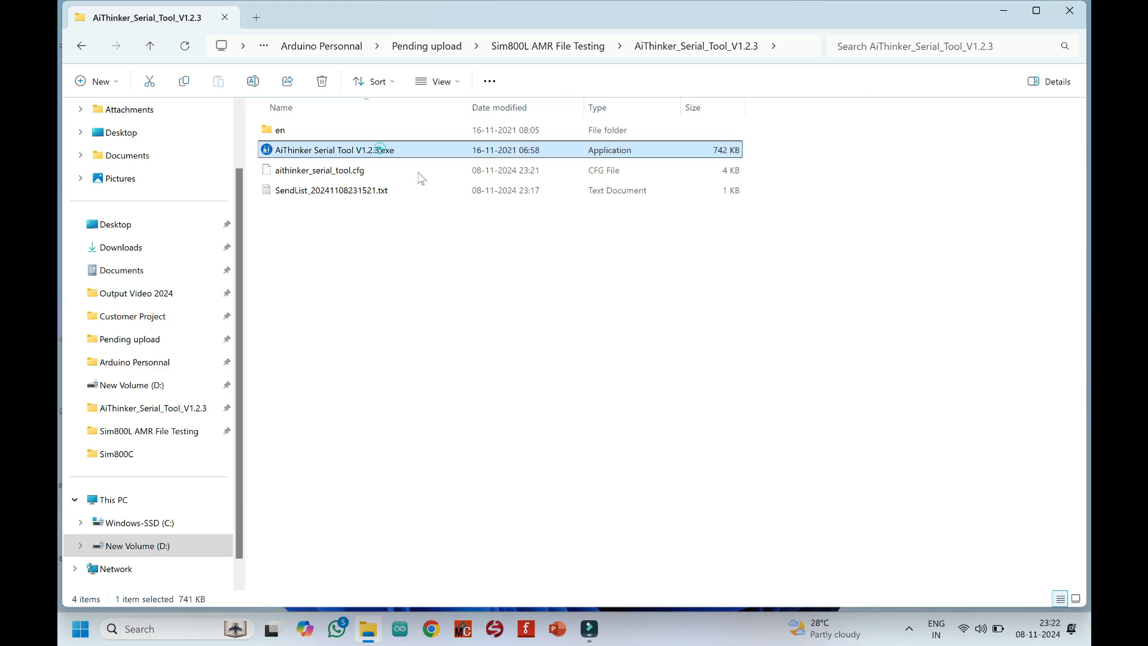
Launch AiThinker Serial Tool V1.2.3 and maximize its window
{"action": "double_click", "coordinate": [334, 149]}
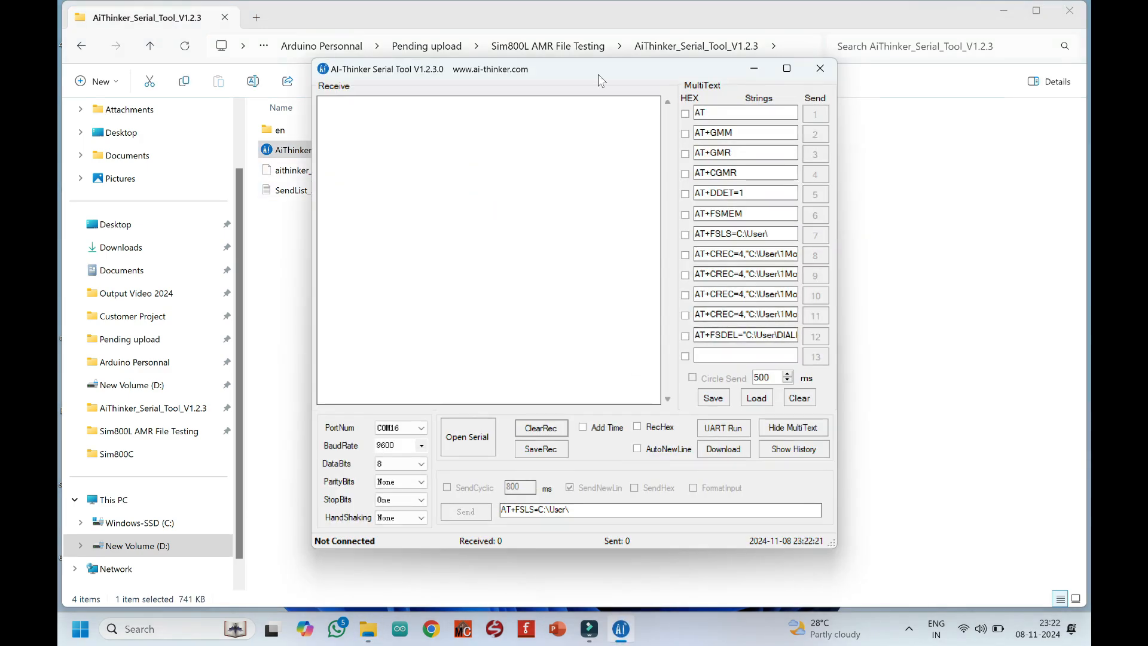
{"action": "left_click", "coordinate": [786, 67]}
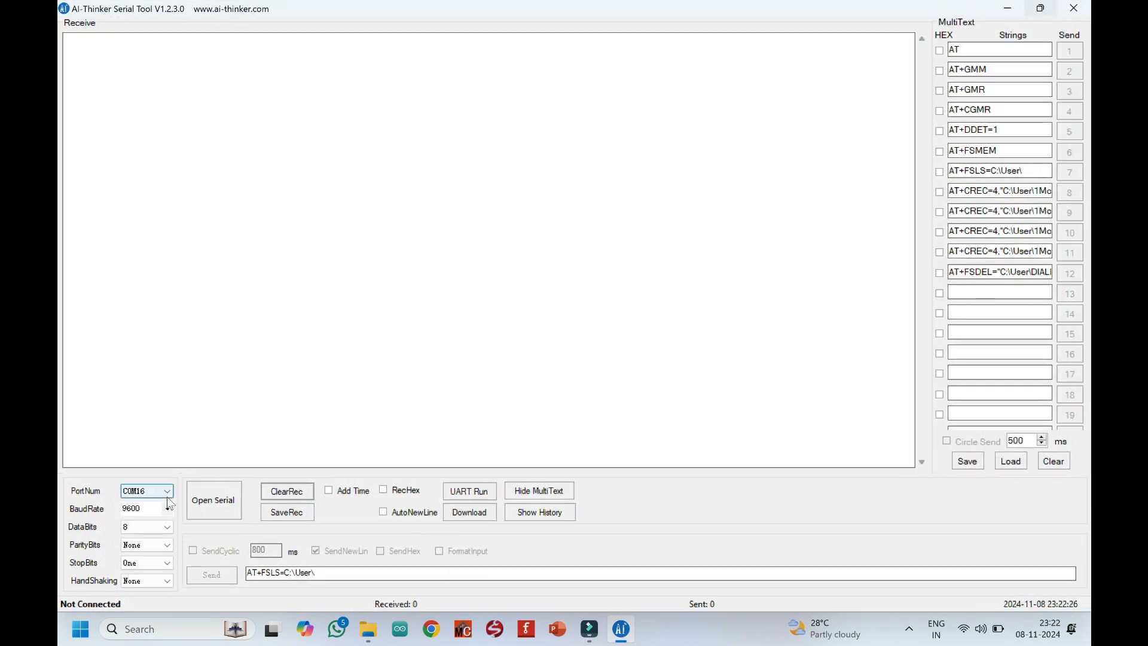
Look up the Prolific USB-to-Serial adapter's port (COM3) in Device Manager, then close it
{"action": "left_click", "coordinate": [148, 629]}
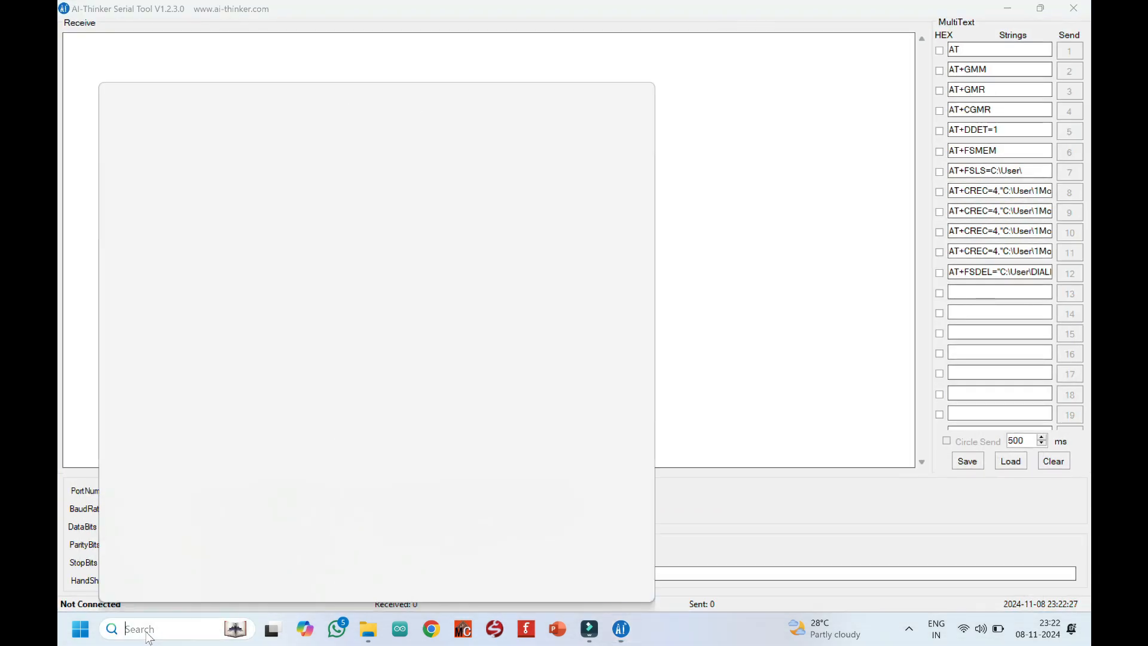
{"action": "type", "text": "device Manager"}
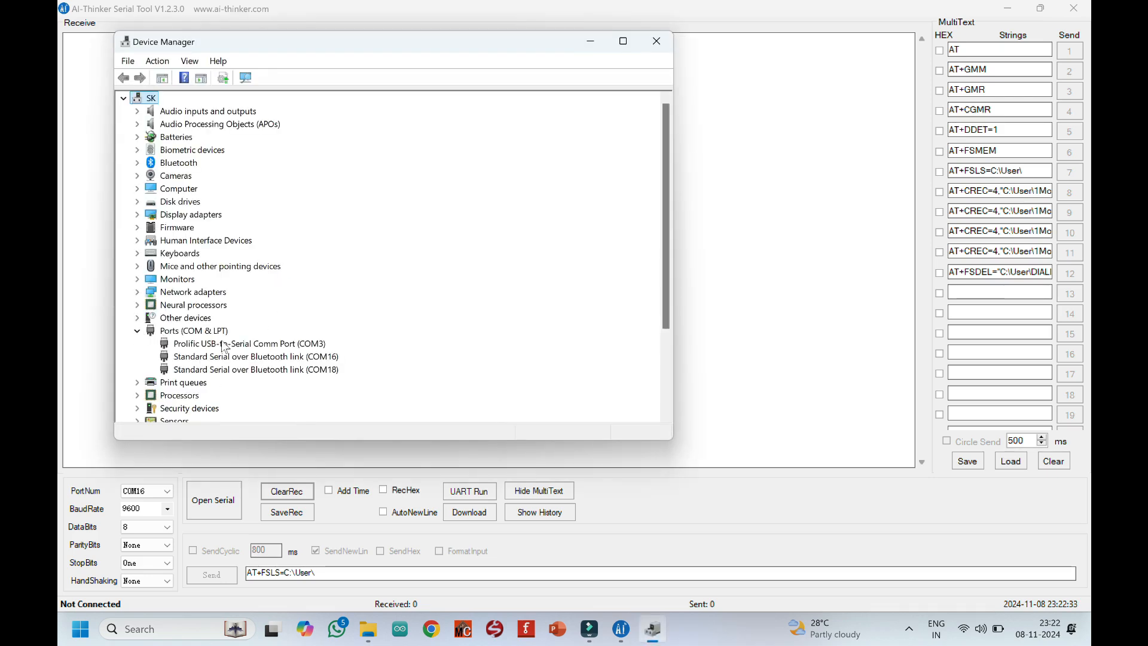
{"action": "left_click", "coordinate": [249, 343]}
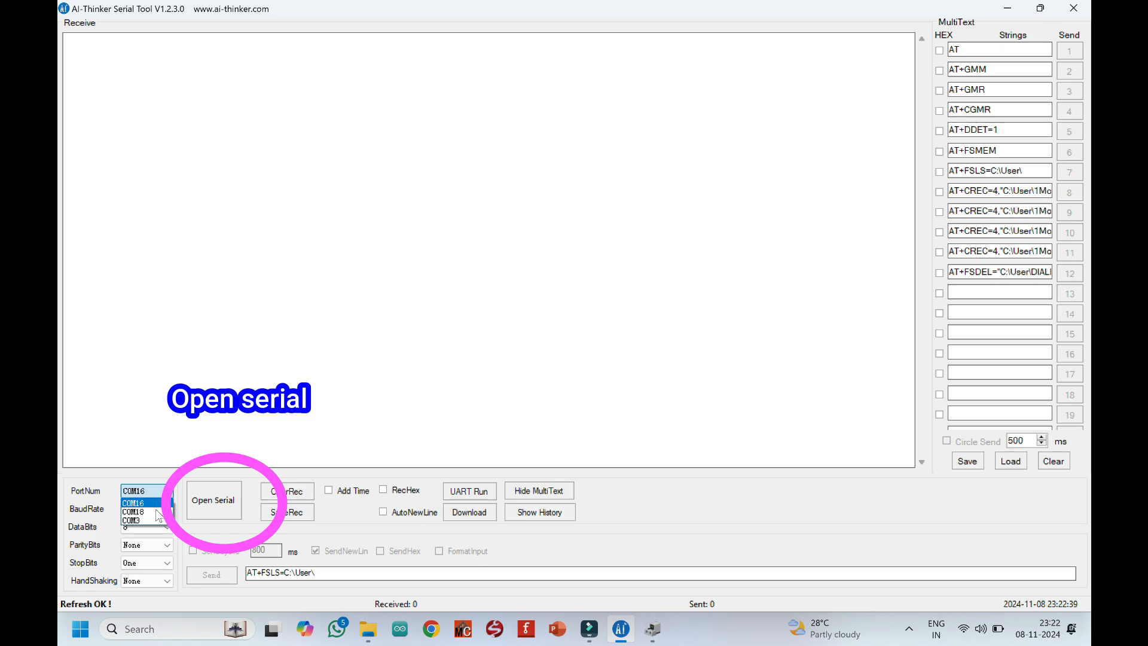
Select COM3 as the port and open the serial connection
{"action": "left_click", "coordinate": [213, 499]}
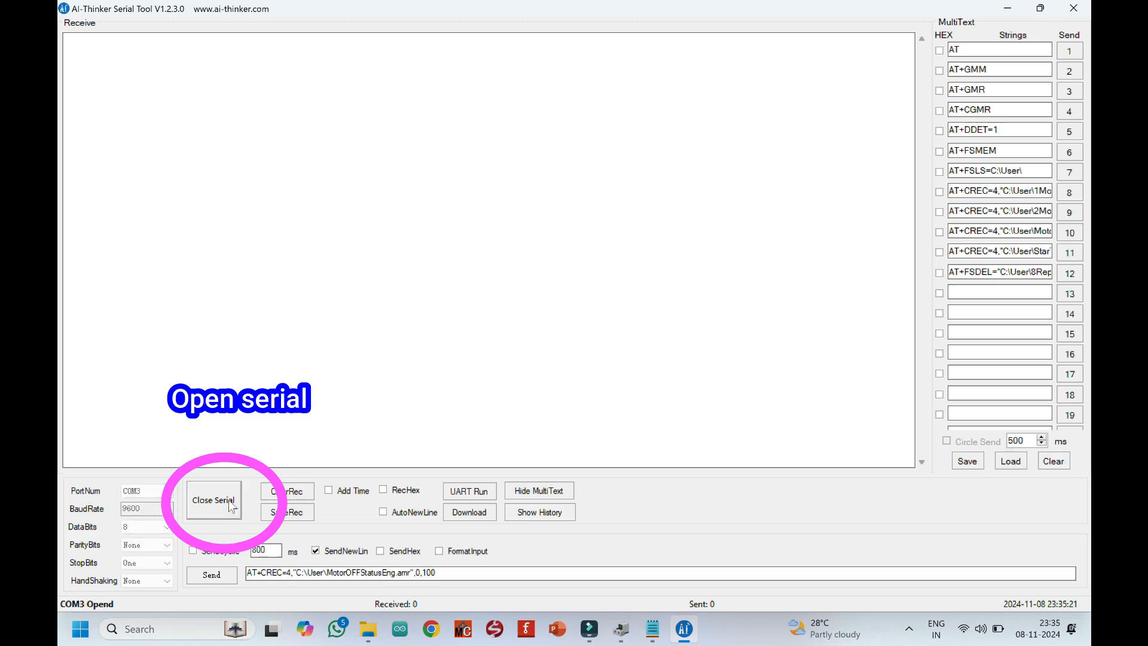
{"action": "left_click", "coordinate": [1069, 51]}
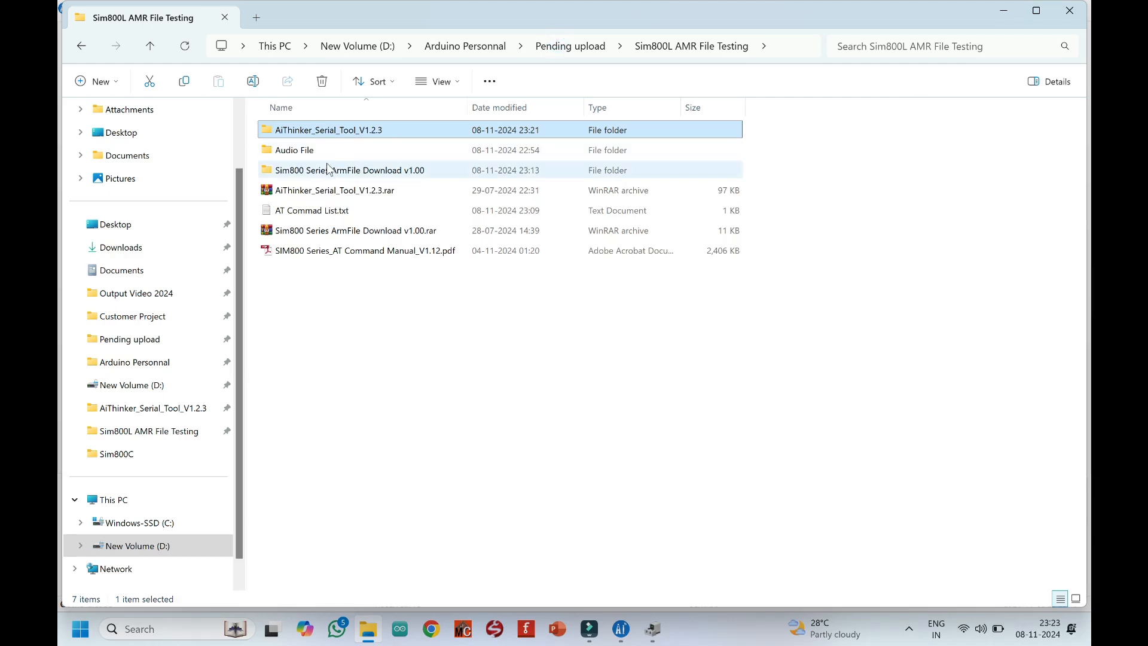
Launch AmrFile Download.exe from the ArmFile Download folder
{"action": "double_click", "coordinate": [348, 171]}
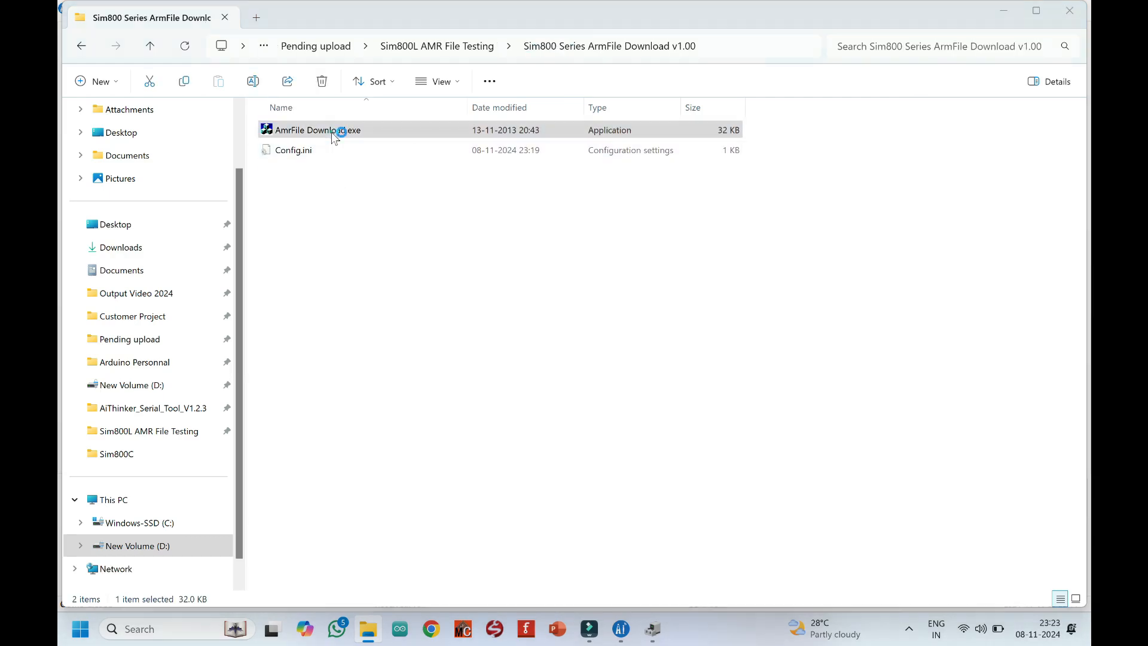
{"action": "double_click", "coordinate": [333, 129]}
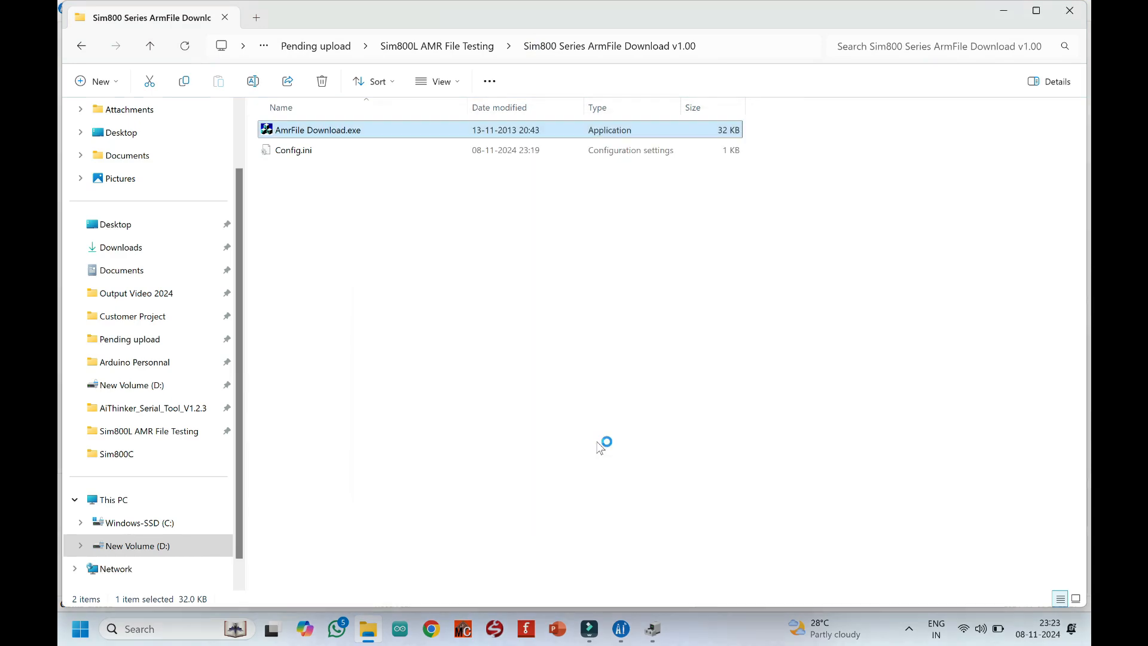
{"action": "double_click", "coordinate": [317, 129]}
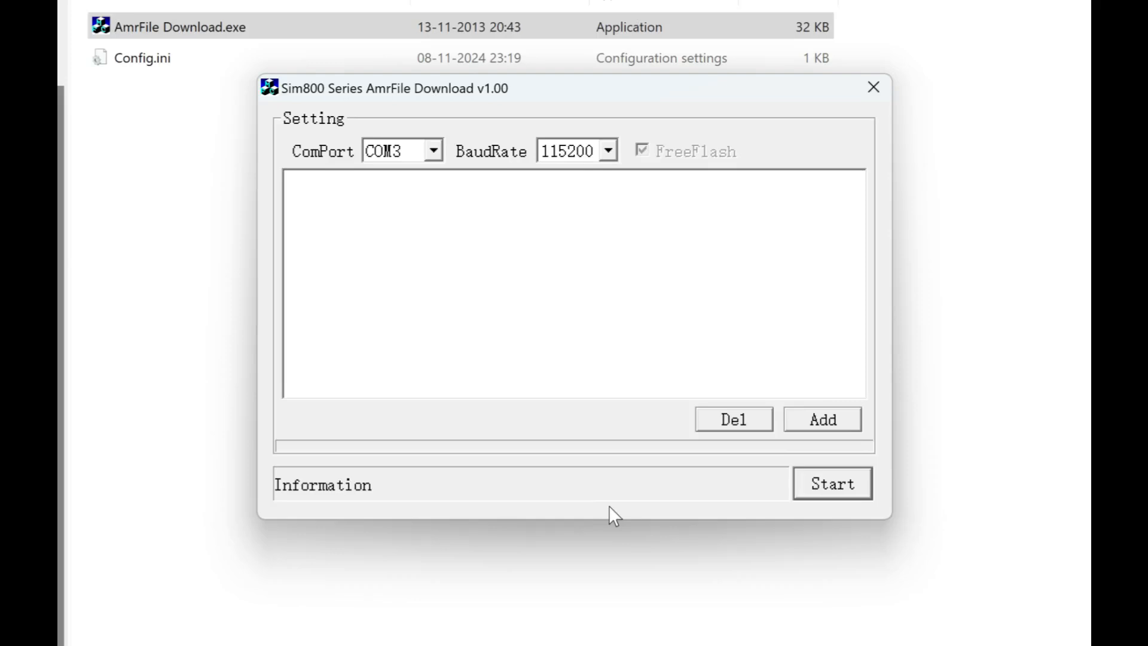
Set the download tool's ComPort to COM3 and browse for a first .amr file
{"action": "left_click", "coordinate": [434, 152]}
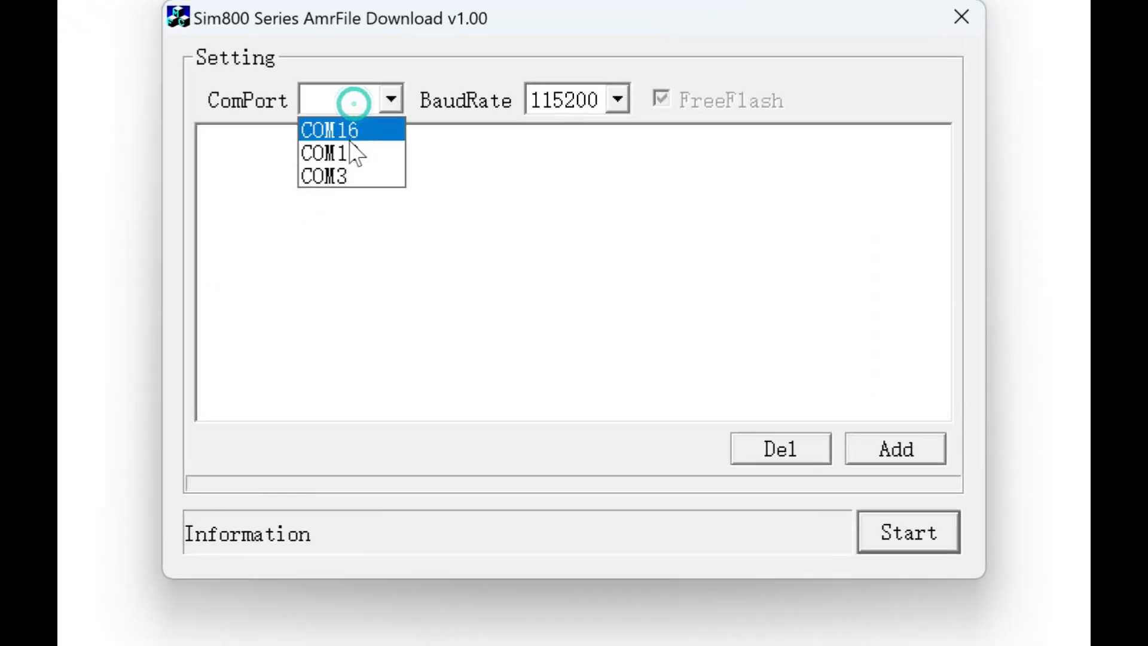
{"action": "left_click", "coordinate": [322, 178]}
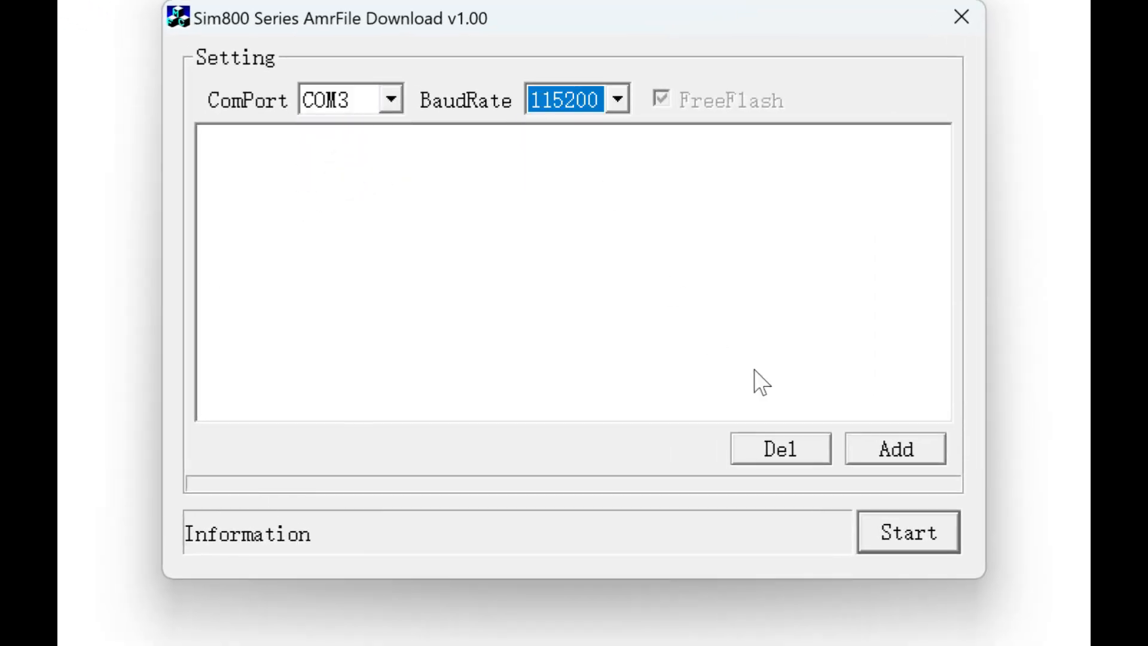
{"action": "left_click", "coordinate": [895, 449]}
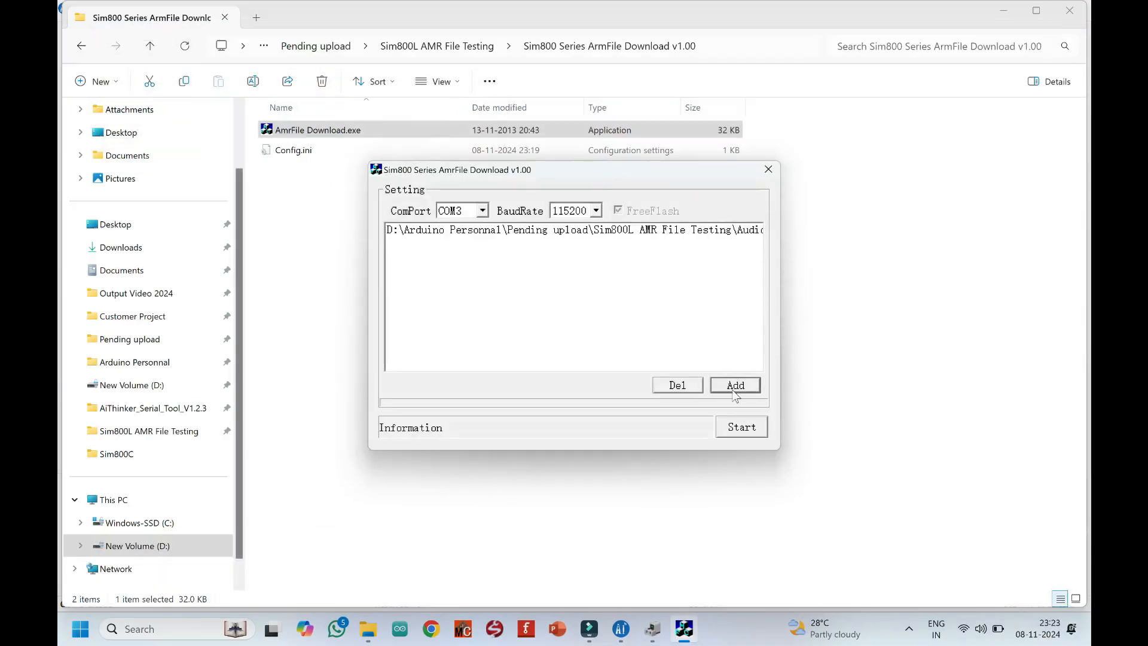
Add 2MotorOFFEng.amr, 3MotorStatusEng.amr and 8RepeatmenuEng.amr to the download list
{"action": "left_click", "coordinate": [734, 385]}
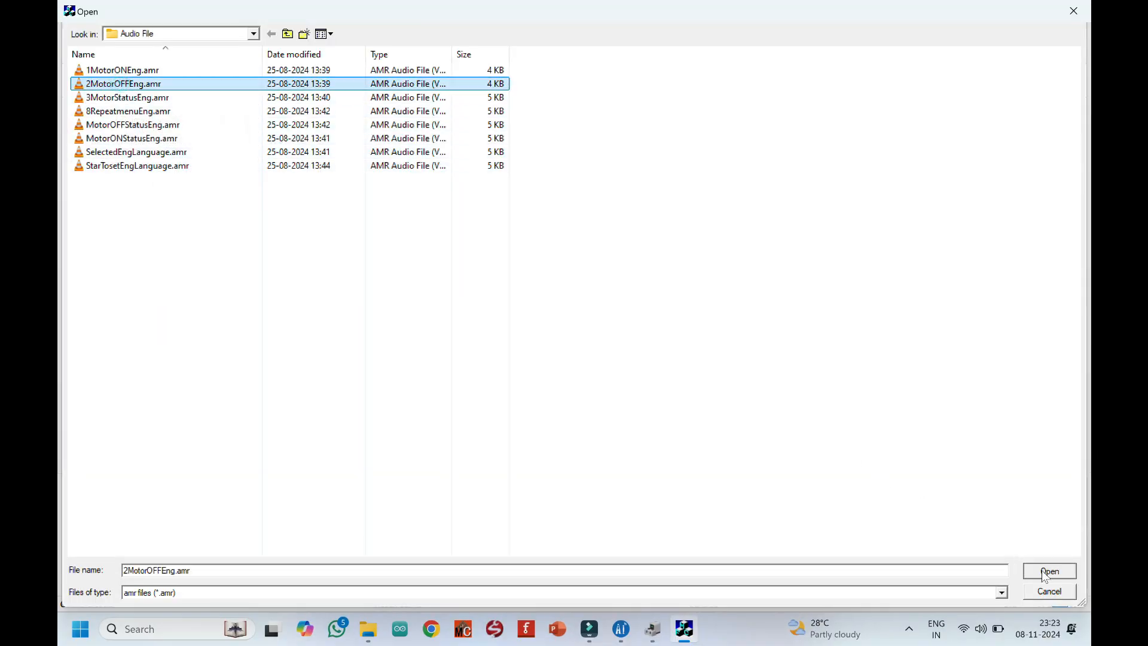
{"action": "left_click", "coordinate": [127, 98]}
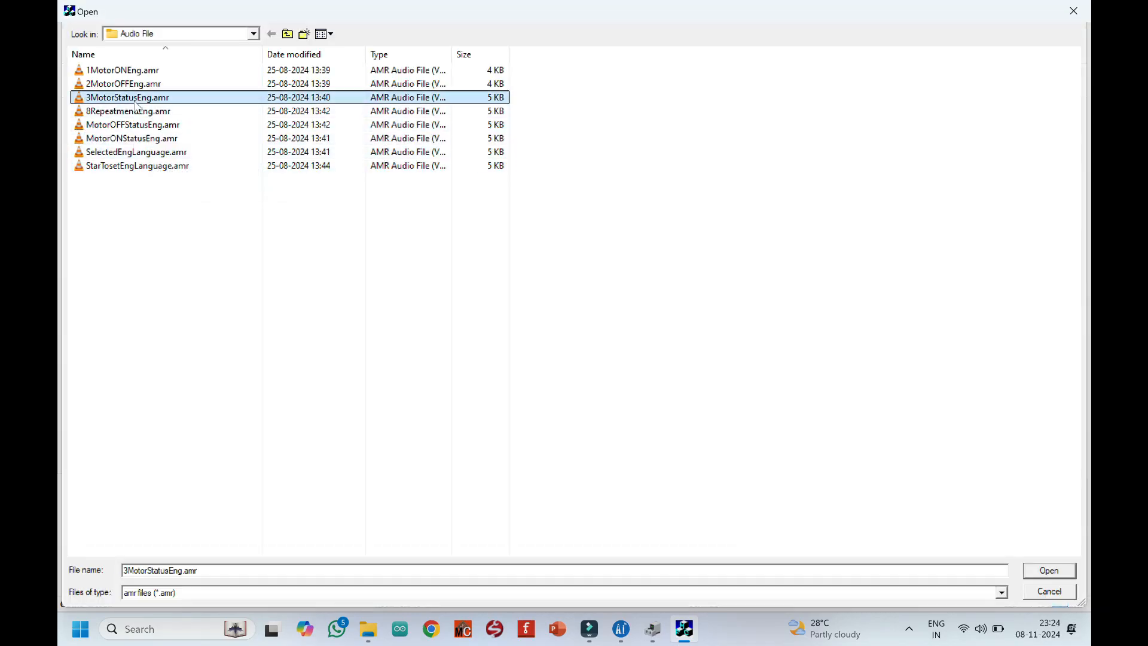
{"action": "left_click", "coordinate": [1051, 570]}
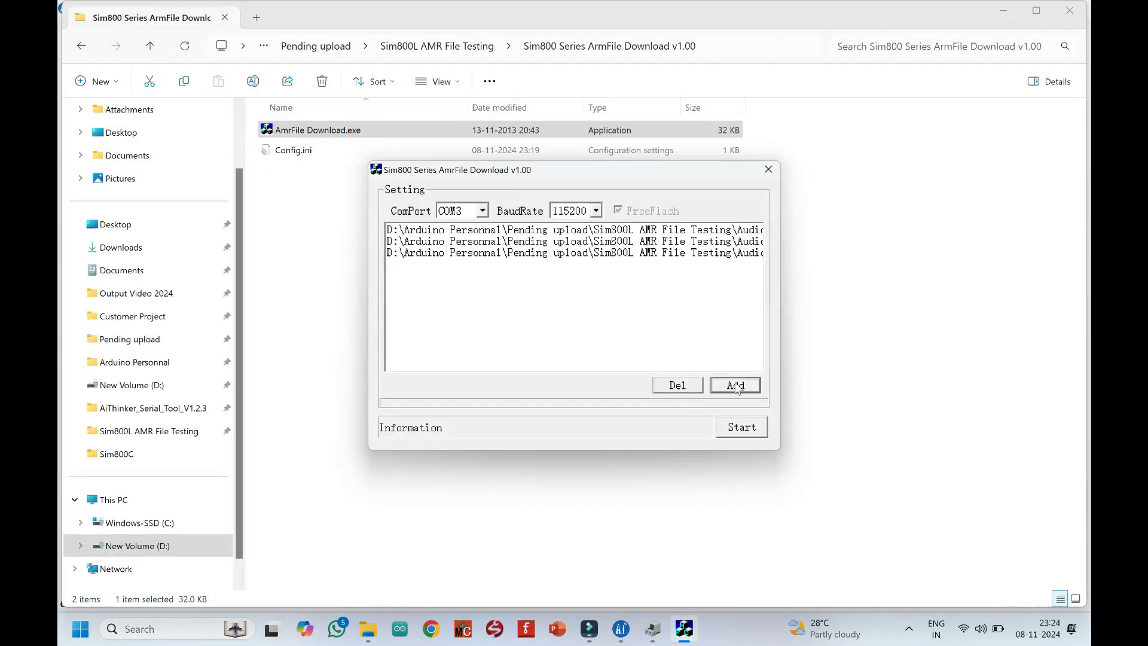
{"action": "left_click", "coordinate": [735, 385]}
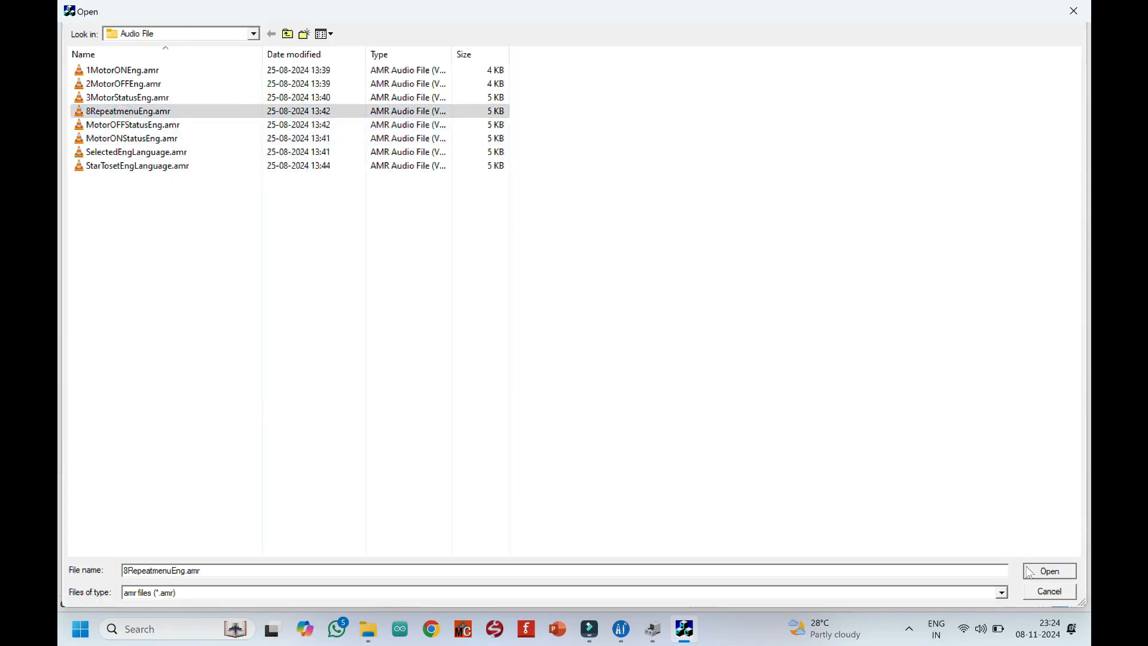
{"action": "left_click", "coordinate": [130, 124]}
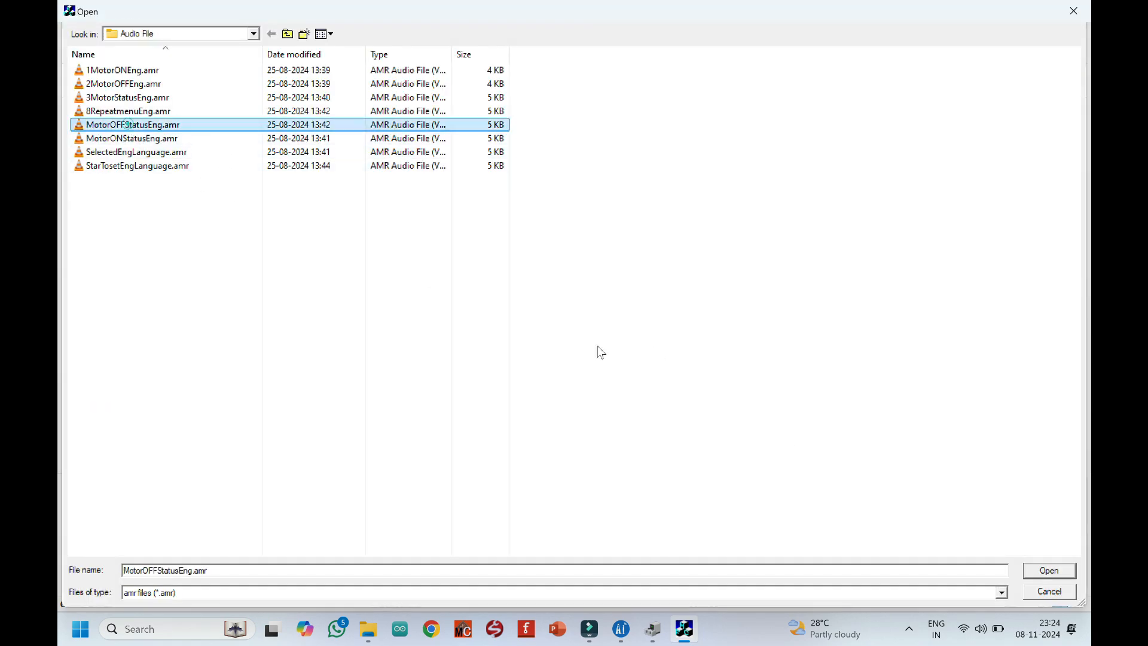
Add MotorOFFStatusEng, MotorONStatusEng and StarTosetEngLanguage audio files, completing all eight
{"action": "left_click", "coordinate": [361, 271]}
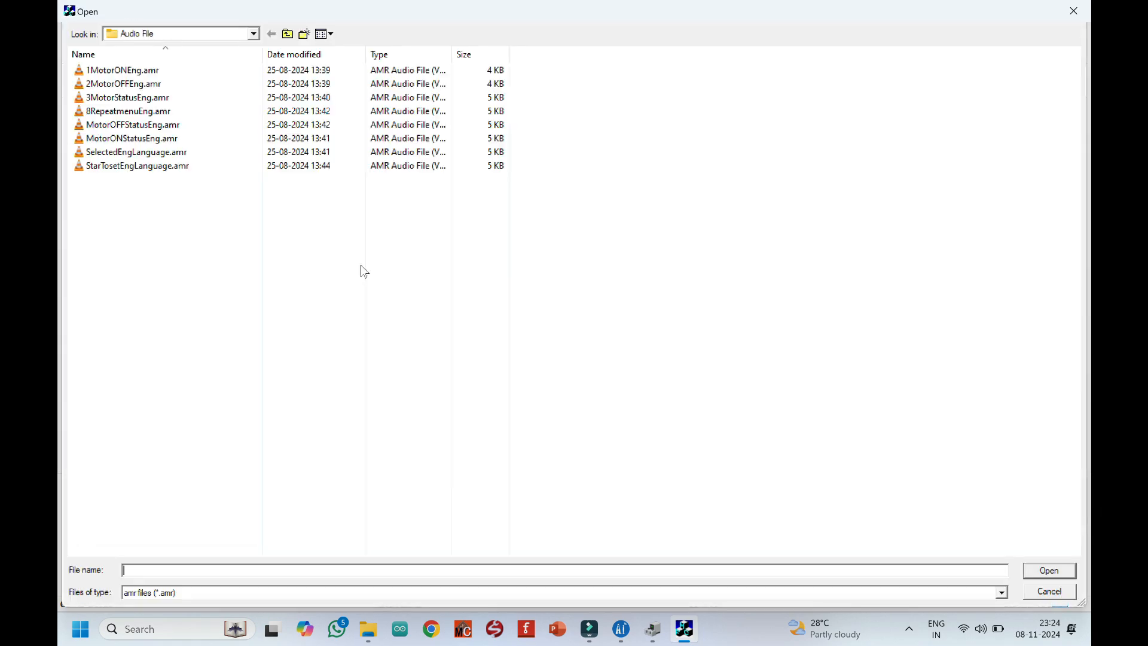
{"action": "left_click", "coordinate": [131, 139]}
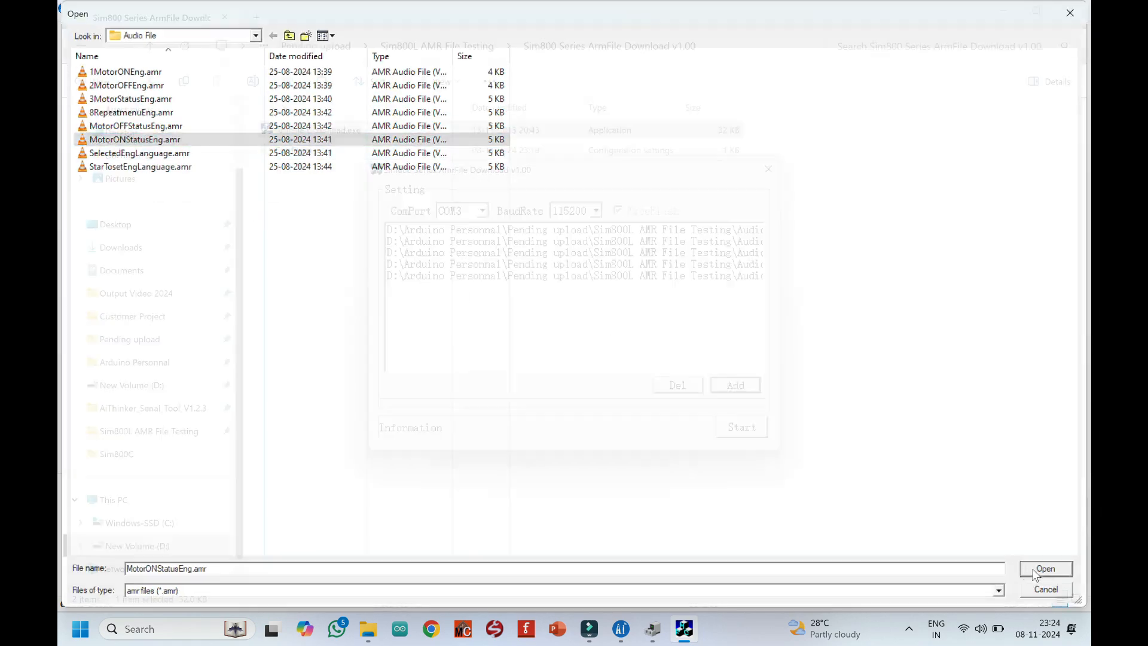
{"action": "left_click", "coordinate": [1046, 569]}
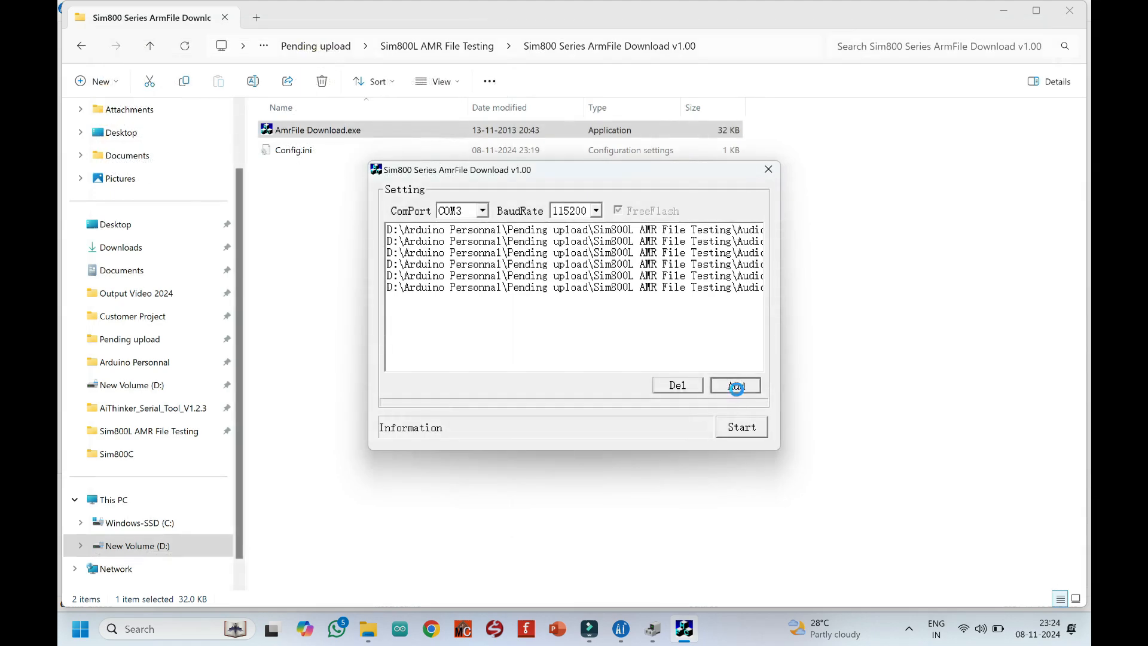
{"action": "left_click", "coordinate": [734, 385]}
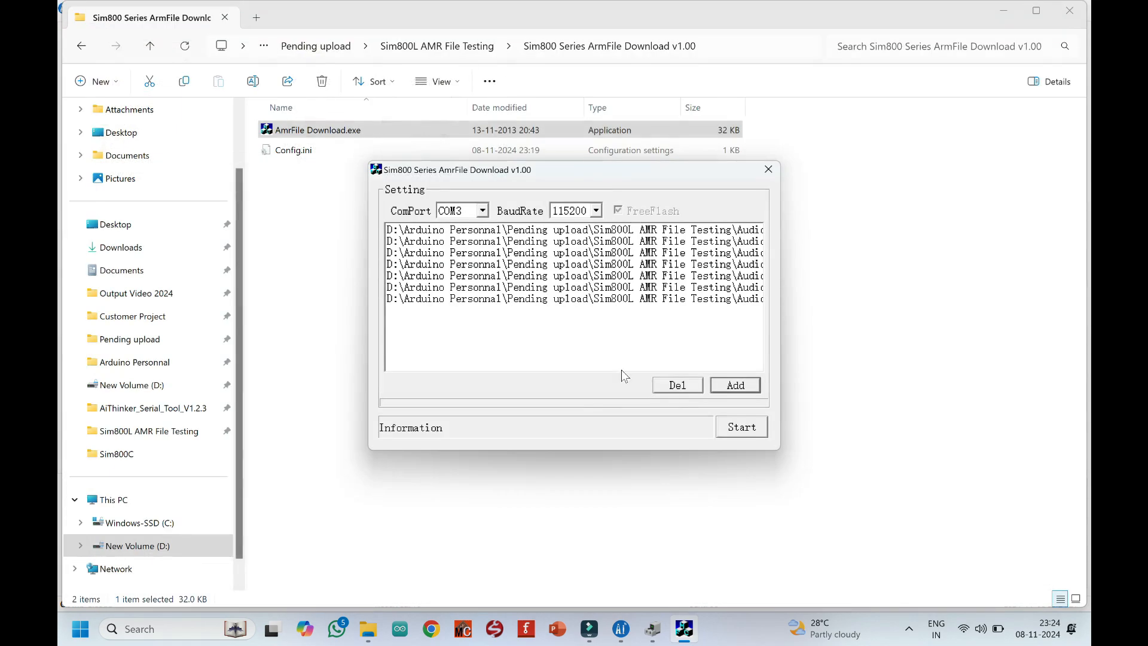
{"action": "left_click", "coordinate": [735, 385]}
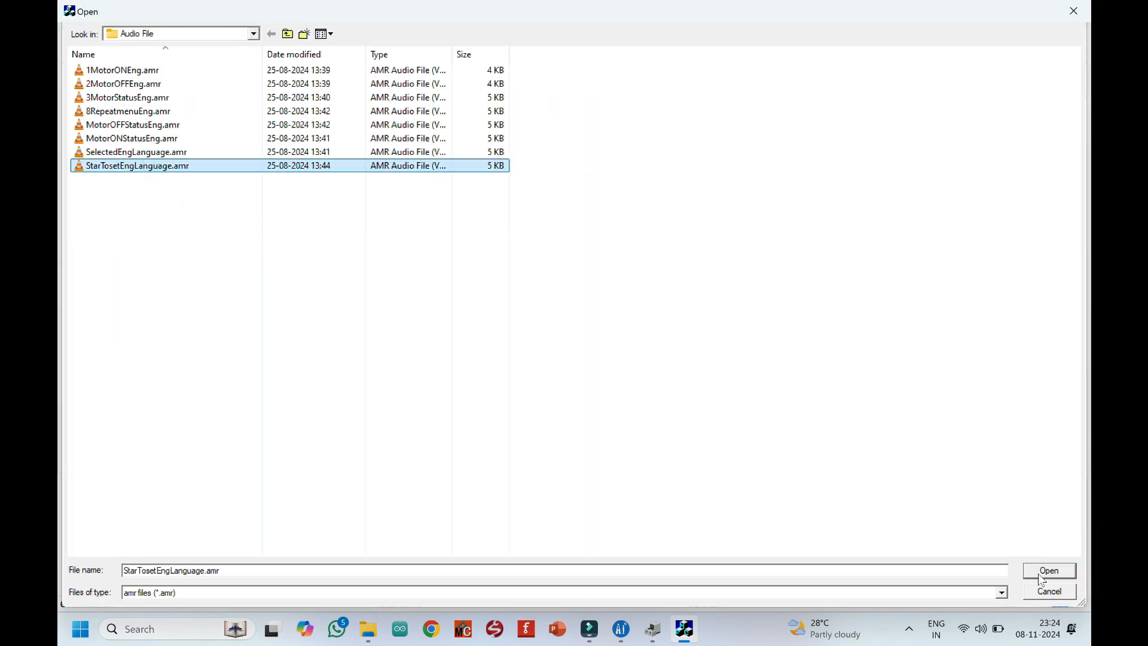
{"action": "left_click", "coordinate": [1049, 570]}
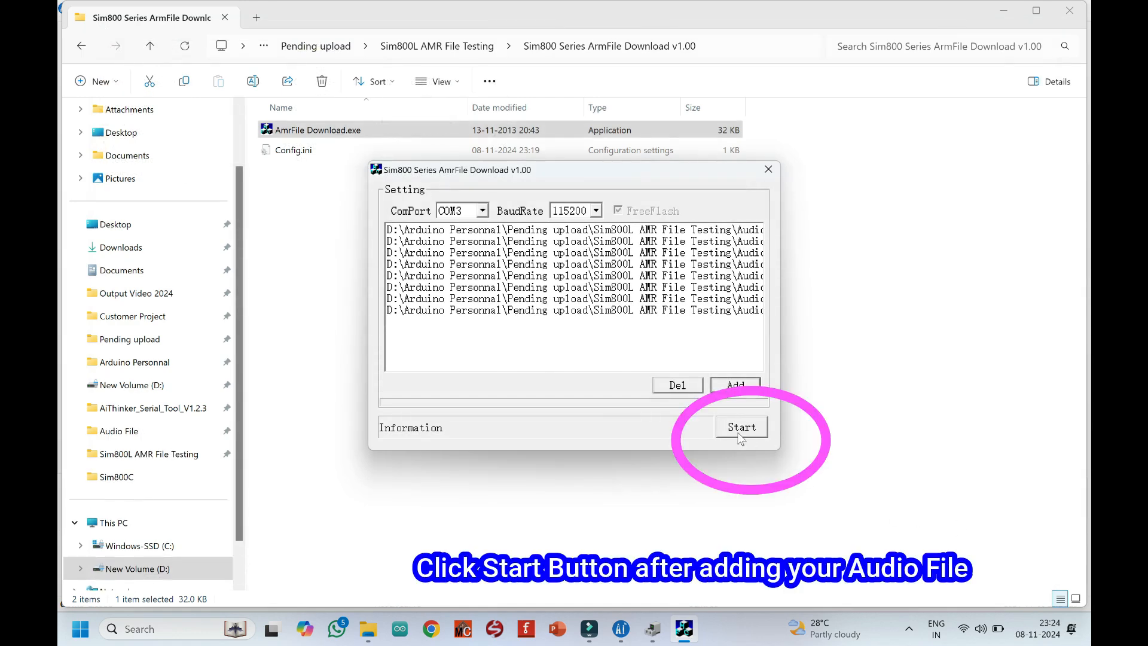
Start the upload and wait for '[PASS] All AMR file download OK'
{"action": "left_click", "coordinate": [741, 426]}
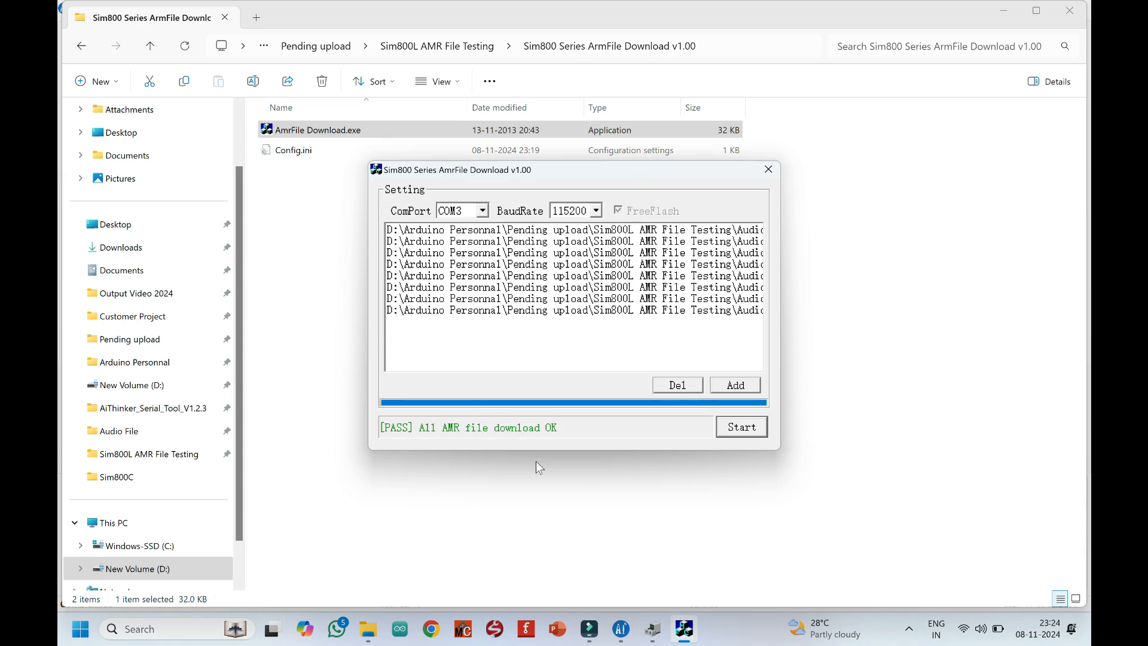
{"action": "mouse_move", "coordinate": [510, 452]}
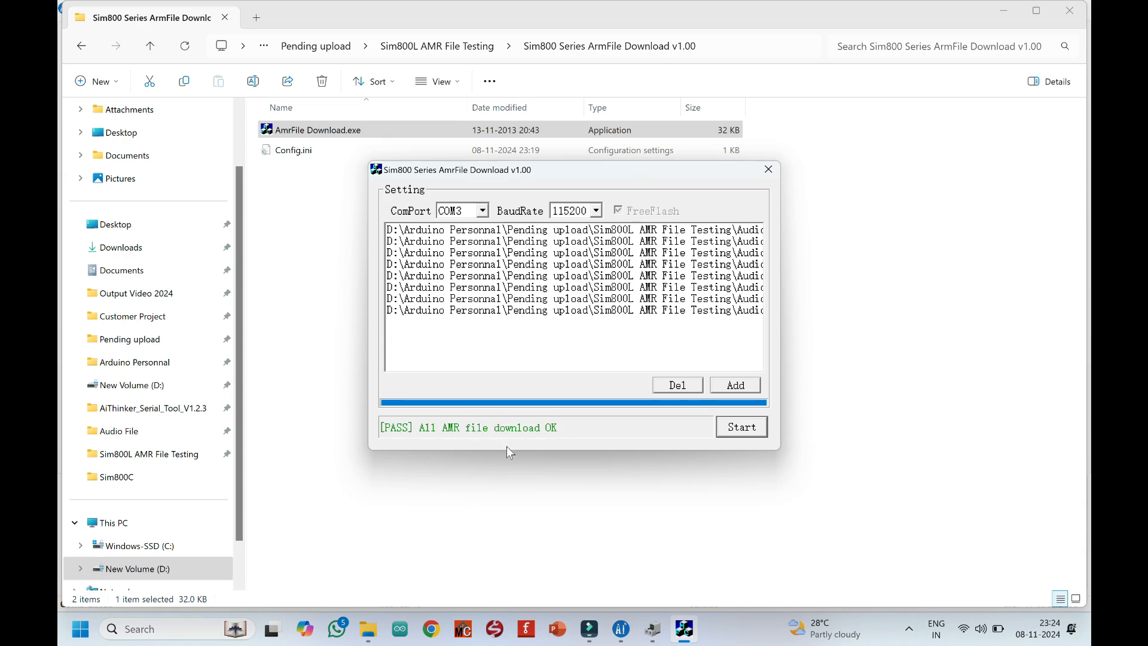
{"action": "mouse_move", "coordinate": [769, 169]}
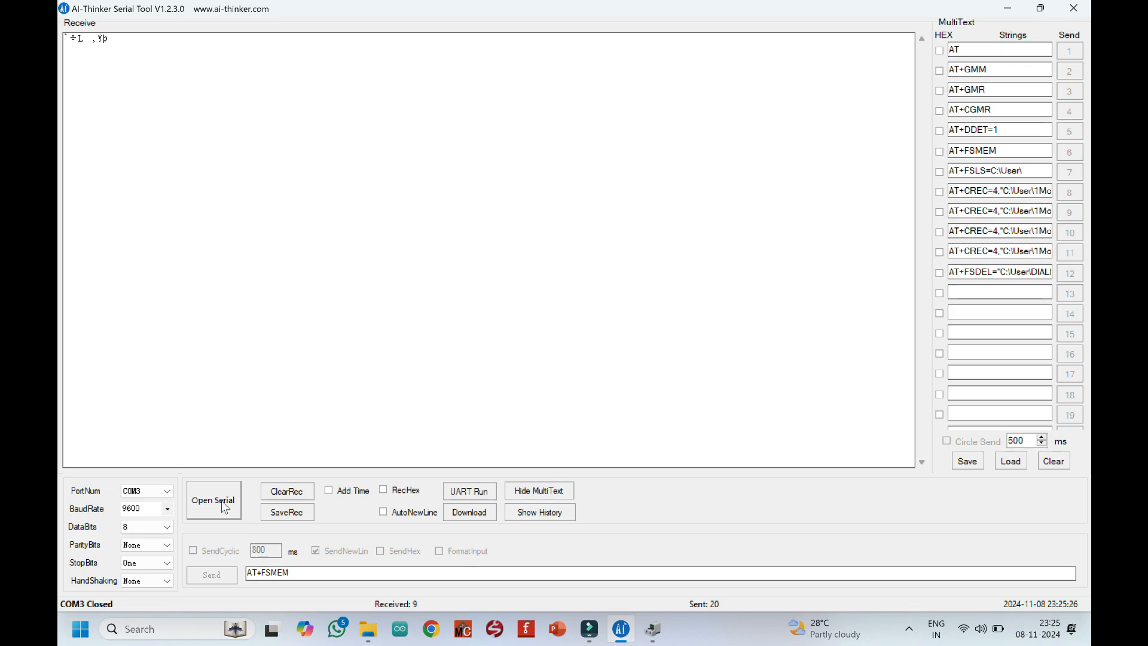
Reconnect and send AT+FSMEM (143872 bytes free) and AT+FSLS to list the eight files
{"action": "left_click", "coordinate": [213, 500]}
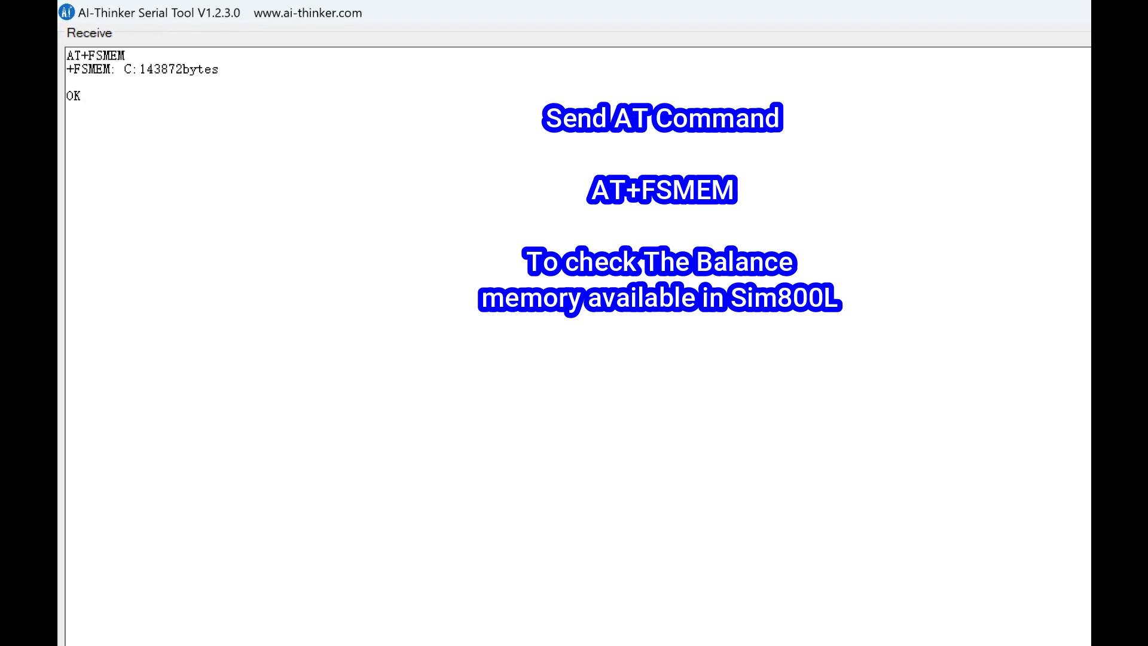
{"action": "double_click", "coordinate": [180, 69]}
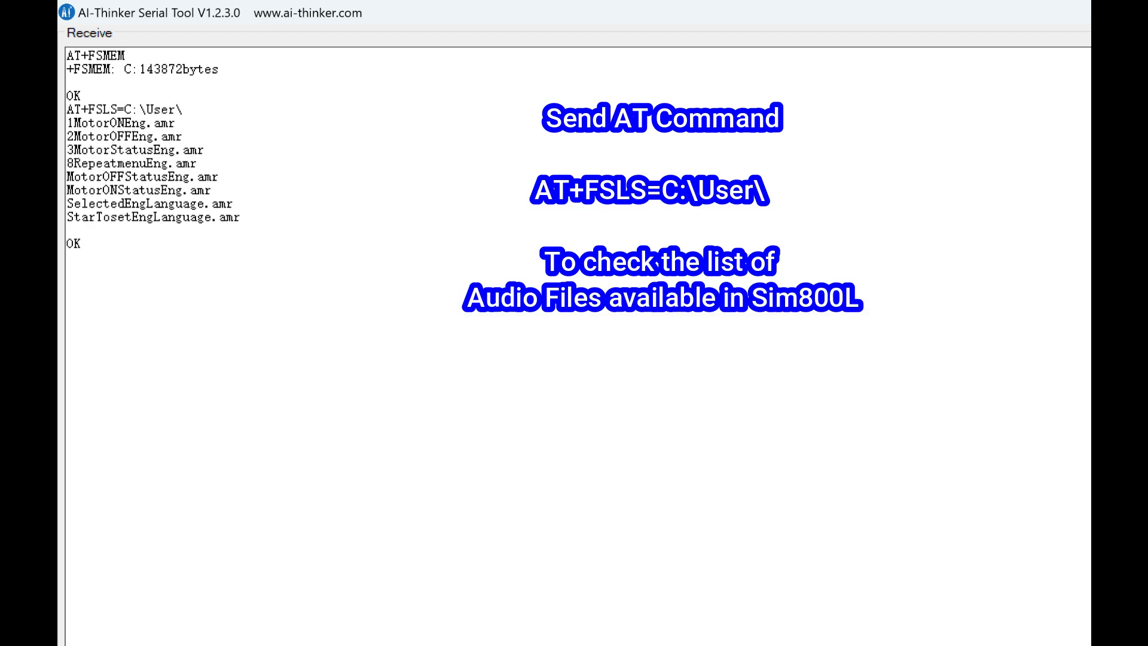
{"action": "left_click_drag", "start_coordinate": [70, 136], "coordinate": [241, 215]}
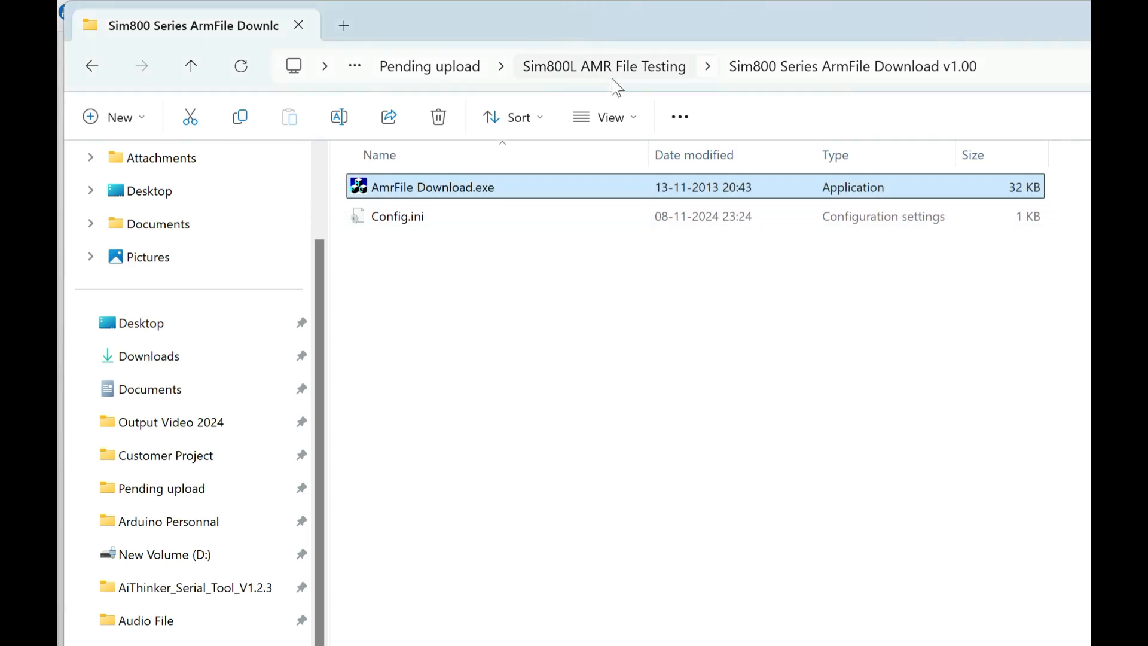
Open AT Commad List.txt from the Sim800L AMR File Testing folder
{"action": "left_click", "coordinate": [602, 67]}
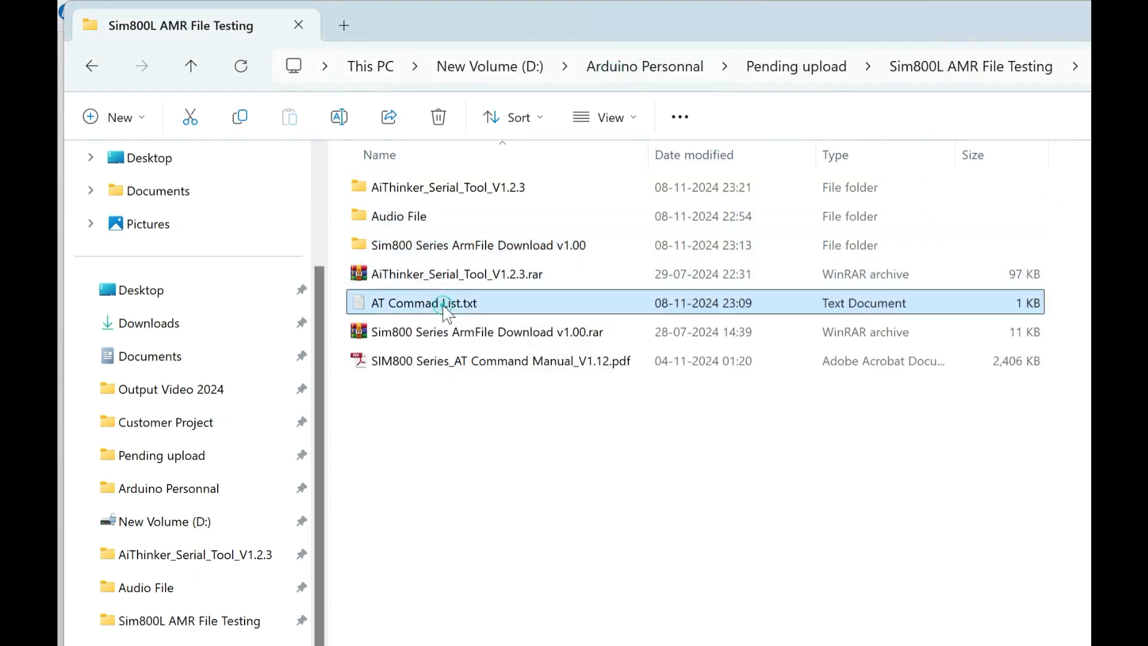
{"action": "double_click", "coordinate": [430, 303]}
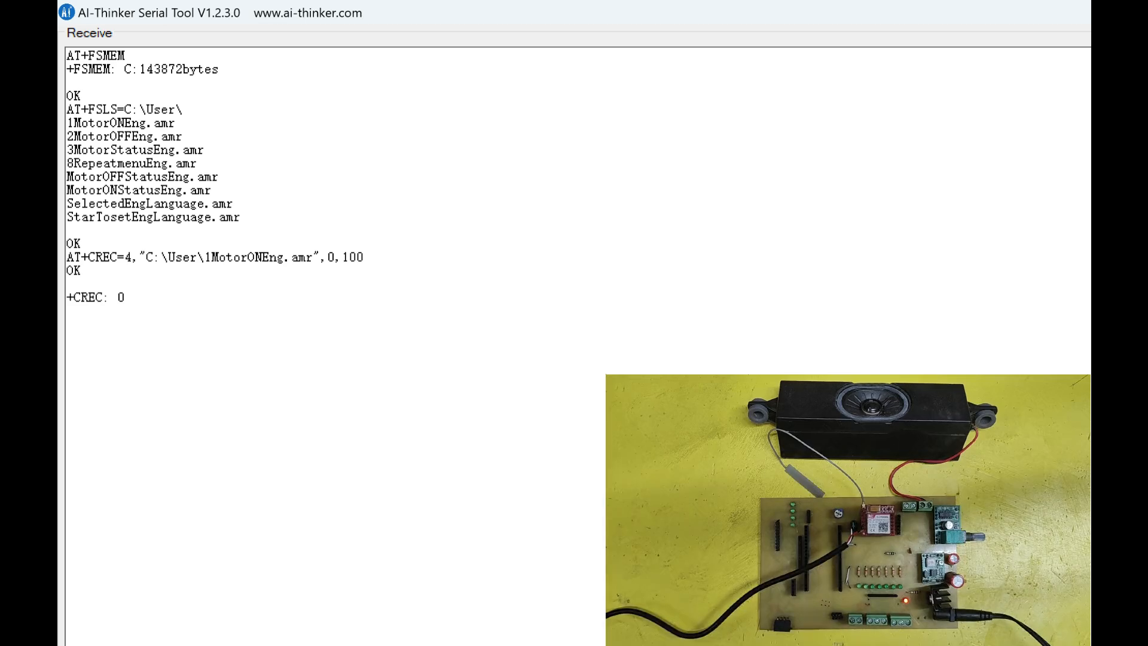
Play 2MotorOFFEng, 3MotorStatusEng, 8RepeatmenuEng and SelectedEngLanguage with edited AT+CREC=4 commands
{"action": "double_click", "coordinate": [104, 137]}
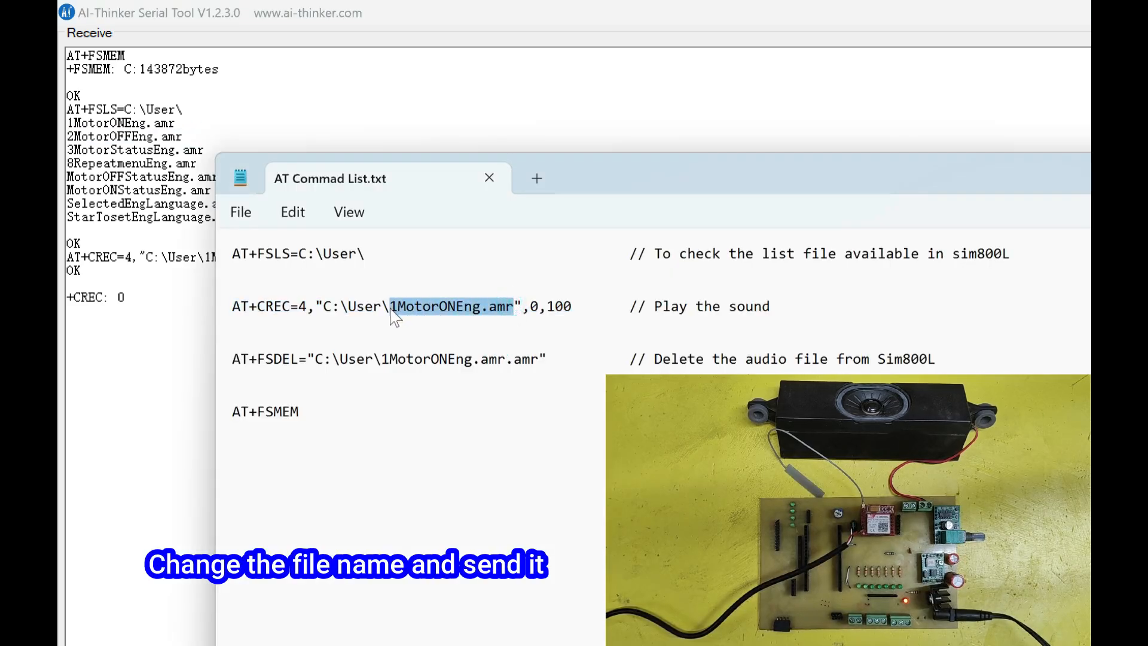
{"action": "type", "text": "2MotorOFFEng.amr"}
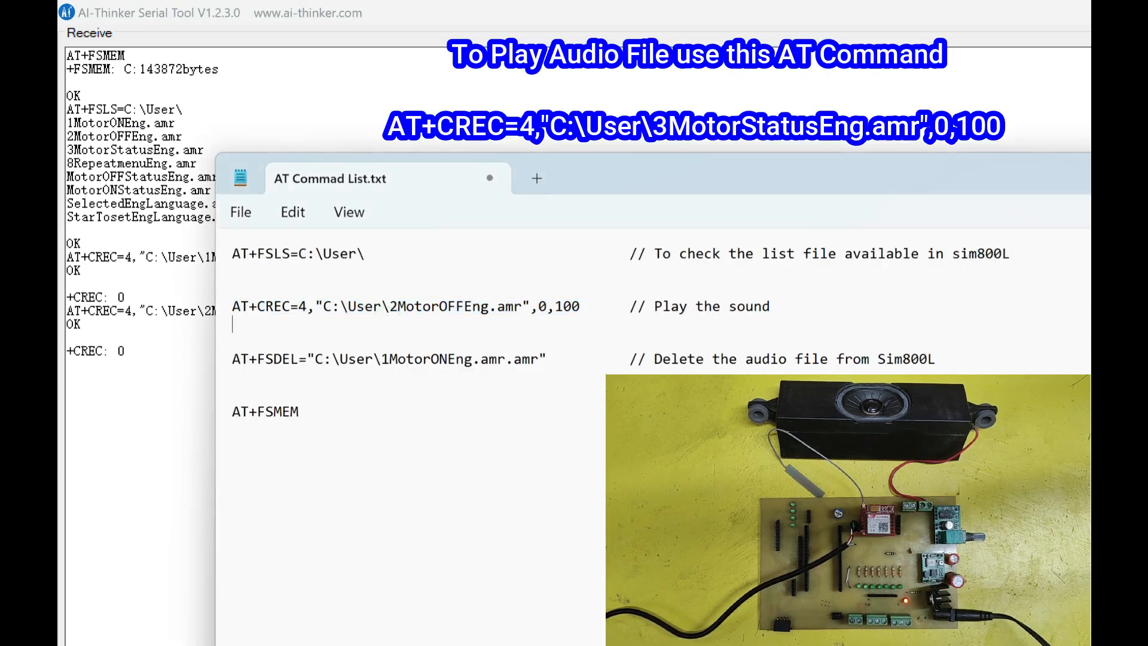
{"action": "right_click", "coordinate": [120, 148]}
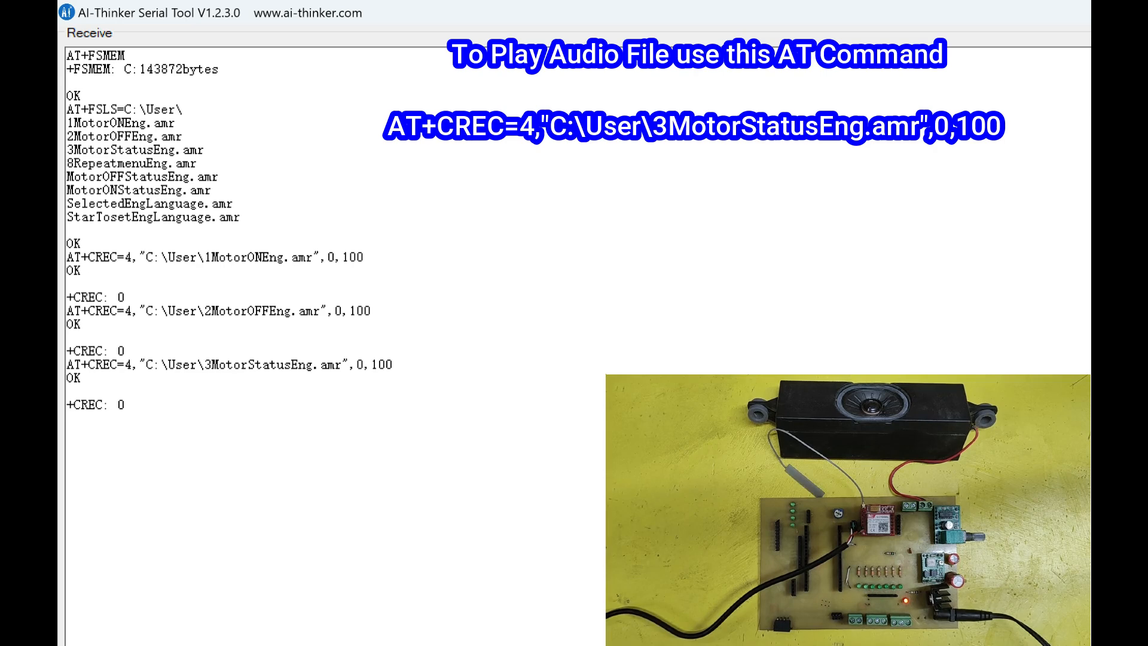
{"action": "double_click", "coordinate": [110, 163]}
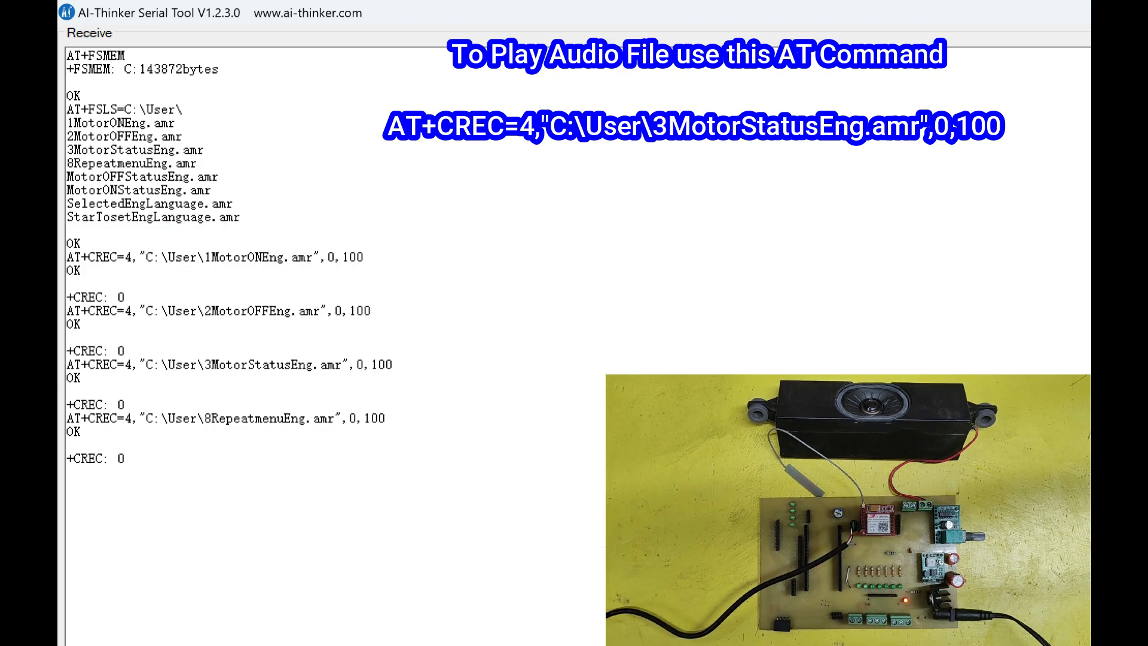
{"action": "right_click", "coordinate": [147, 204]}
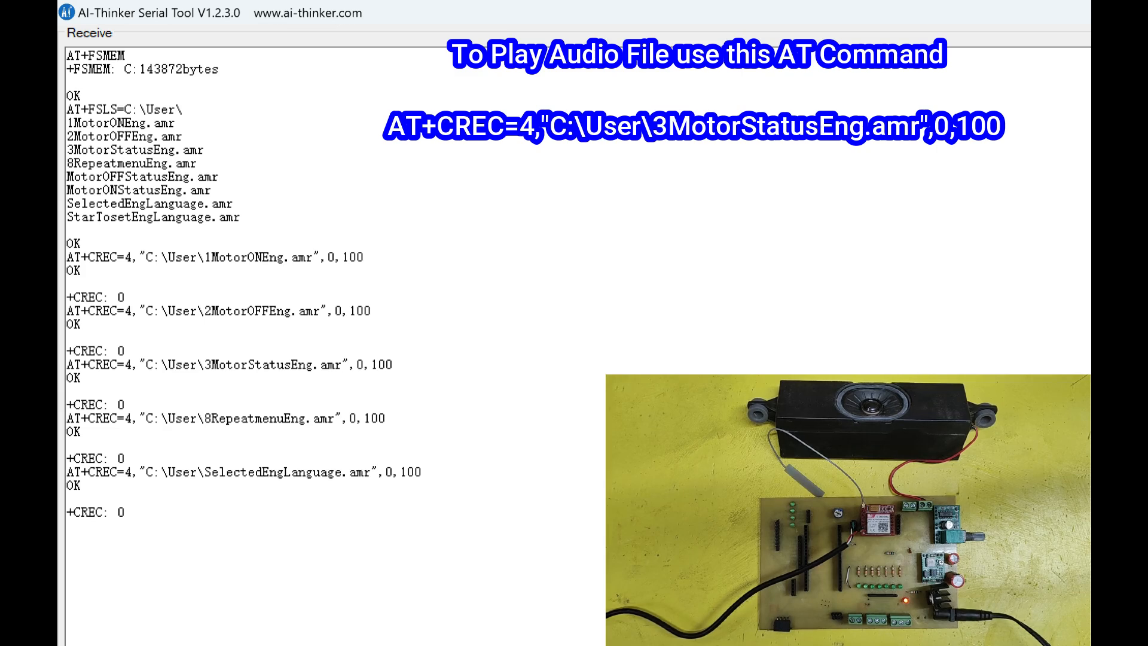
{"action": "double_click", "coordinate": [151, 217]}
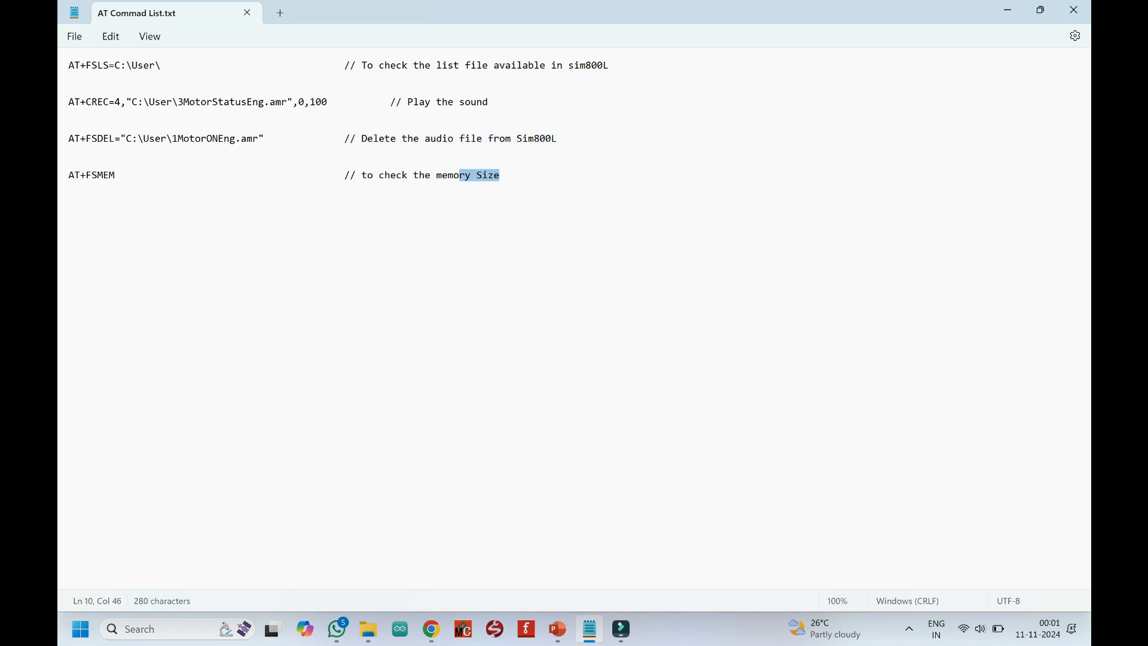
Annotate AT+FSMEM with '// to check the memory Size' and deselect the text
{"action": "left_click", "coordinate": [208, 176]}
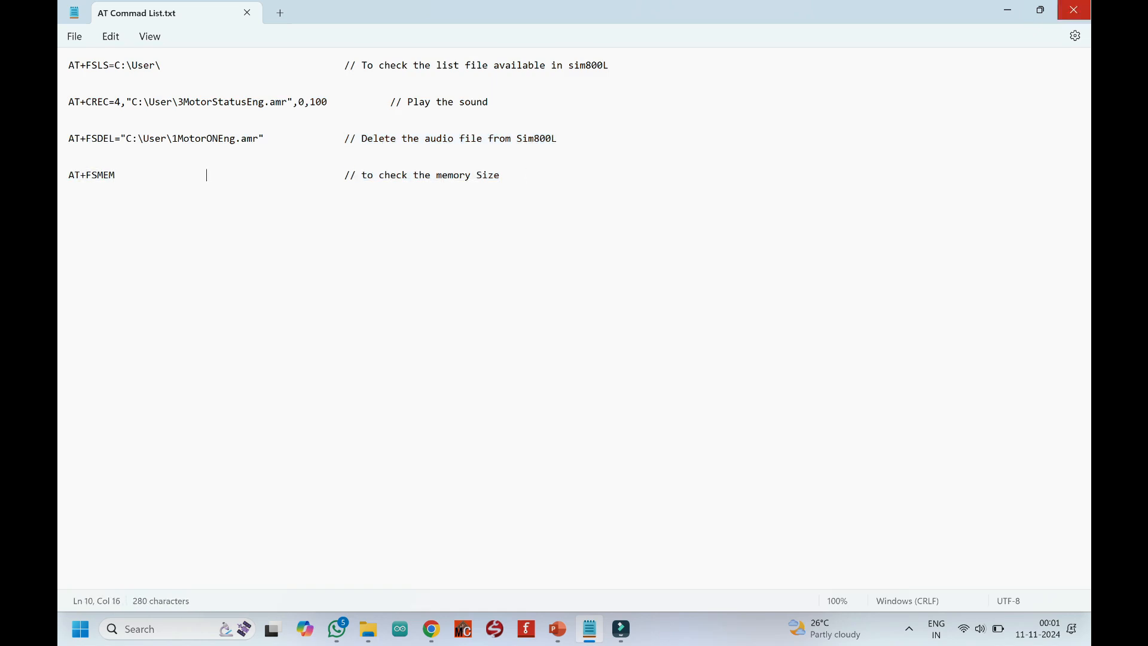